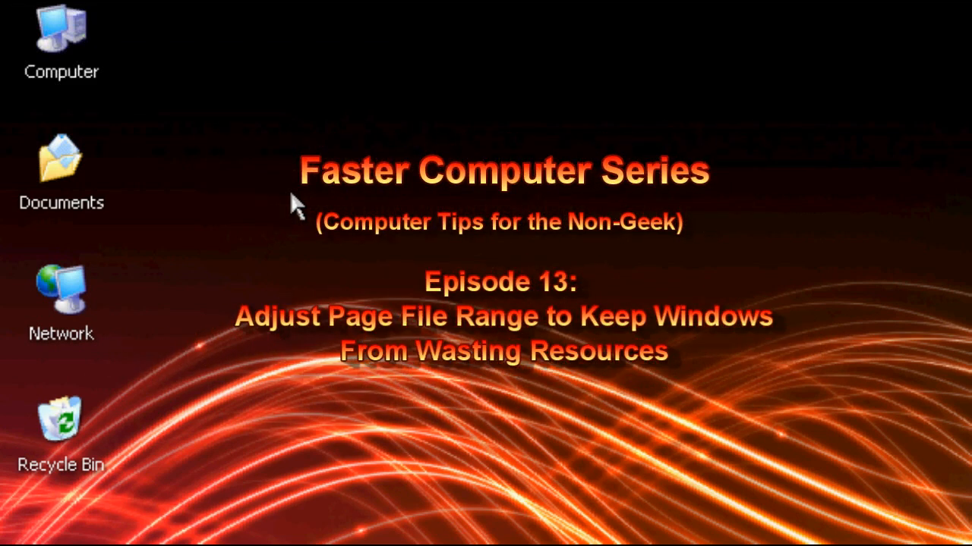
pyautogui.moveTo(316, 182)
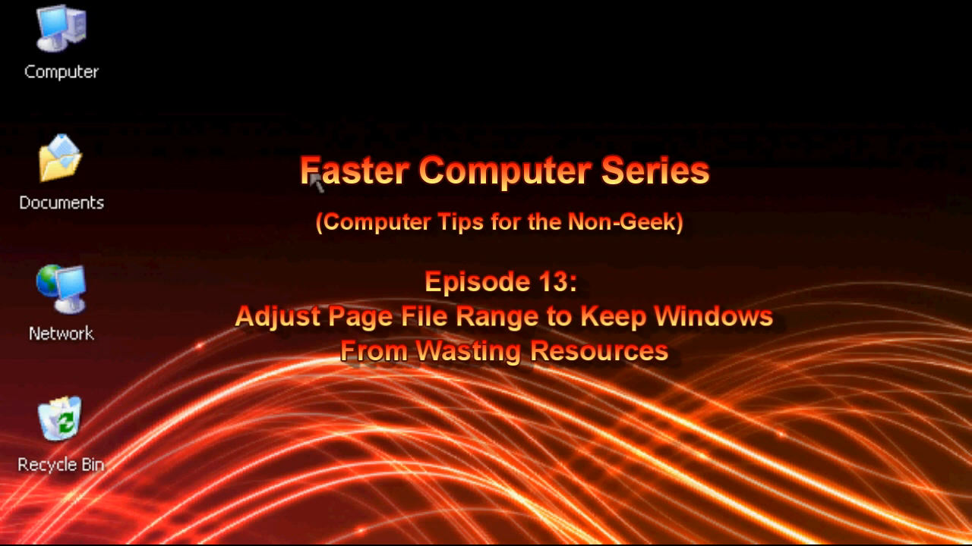
pyautogui.moveTo(351, 192)
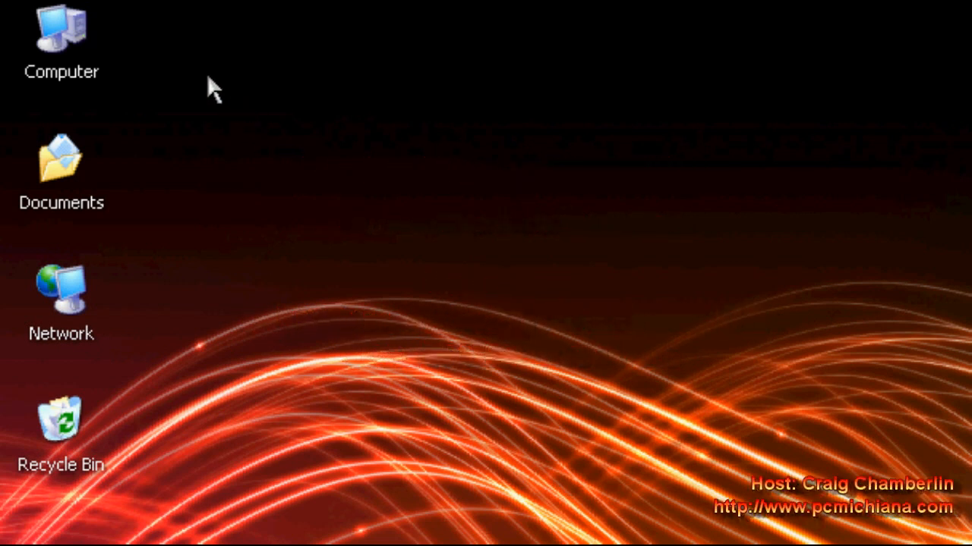
pyautogui.moveTo(129, 46)
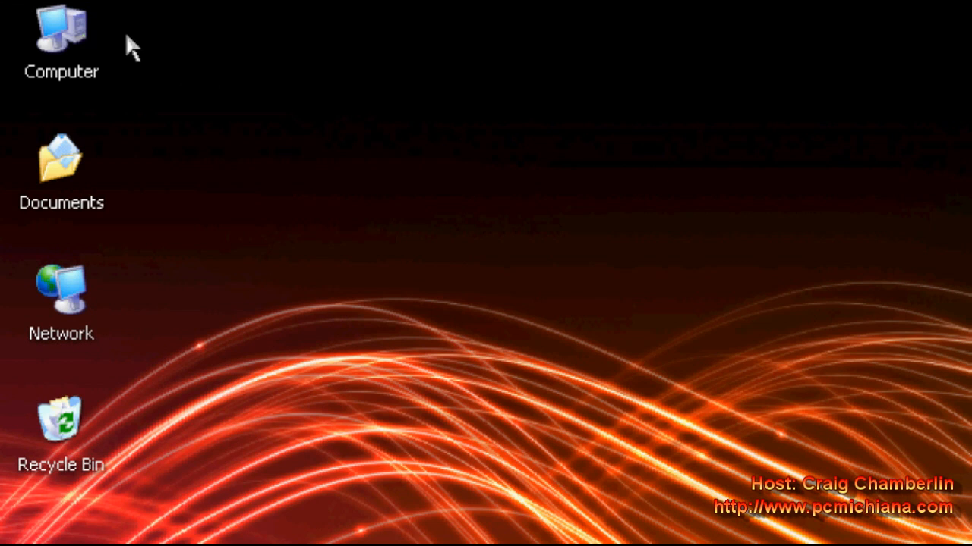
# Open Computer's System Properties, then Performance Options' Advanced tab to reach Virtual Memory
pyautogui.rightClick(61, 38)
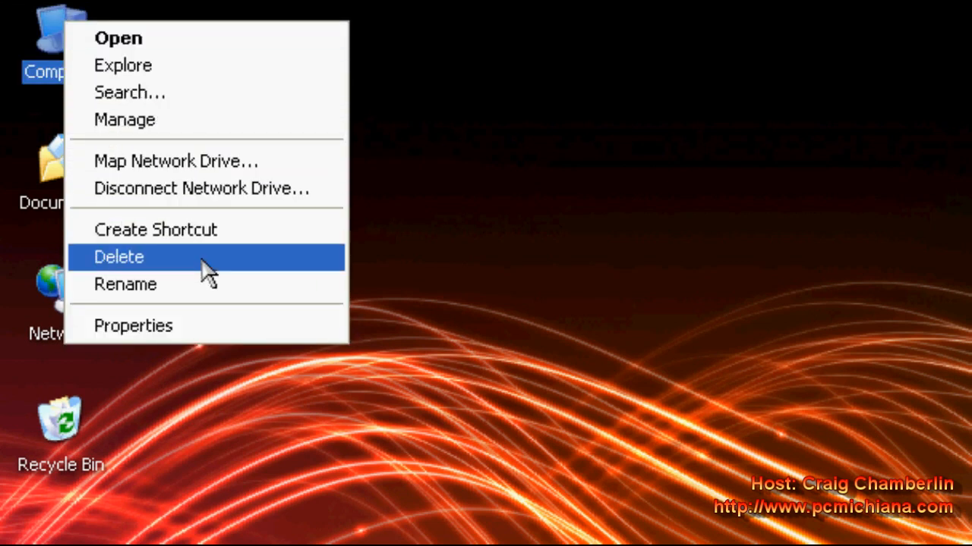
pyautogui.click(133, 325)
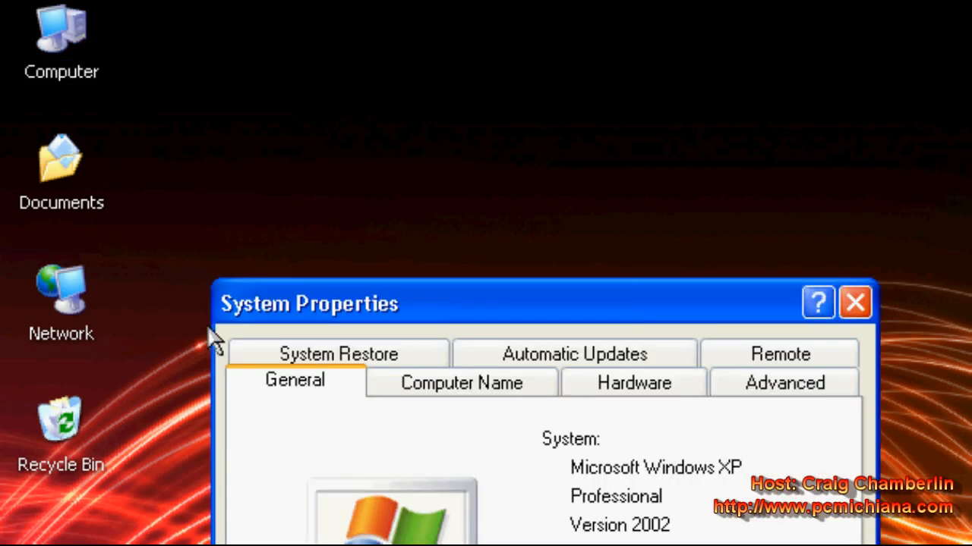
pyautogui.click(783, 382)
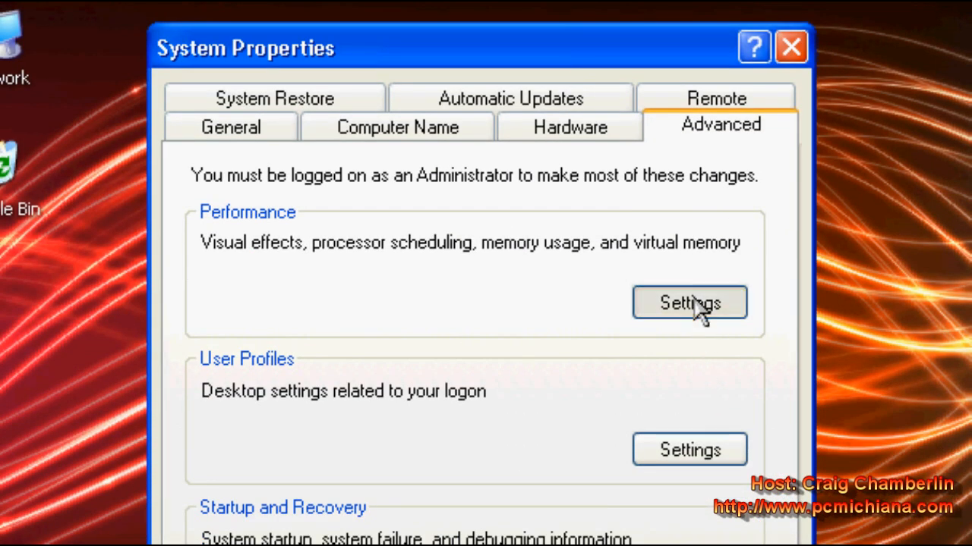
pyautogui.click(688, 302)
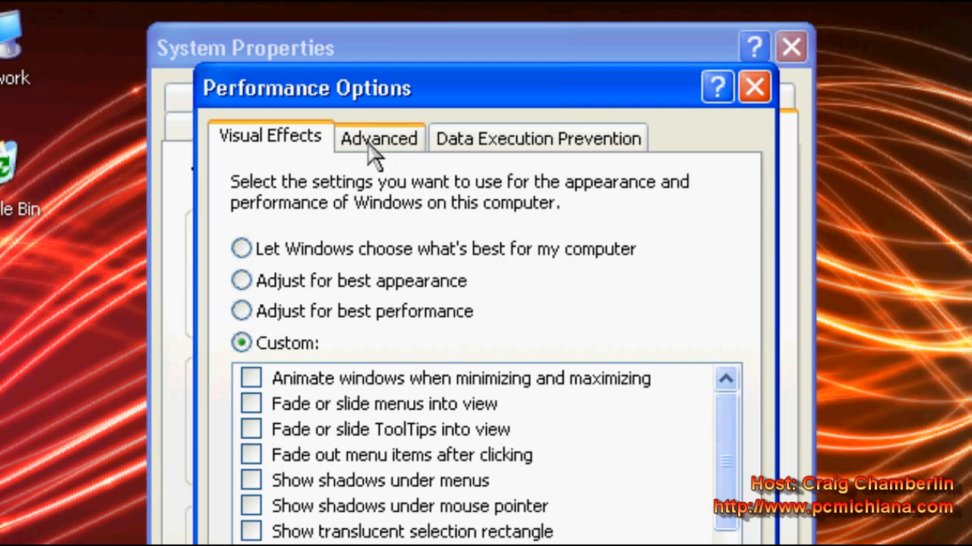
pyautogui.click(378, 138)
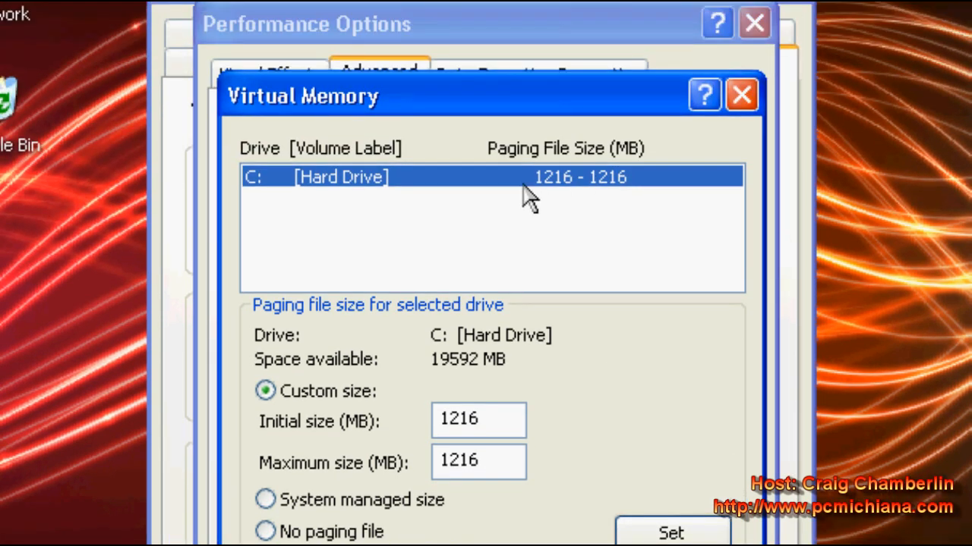
pyautogui.moveTo(569, 190)
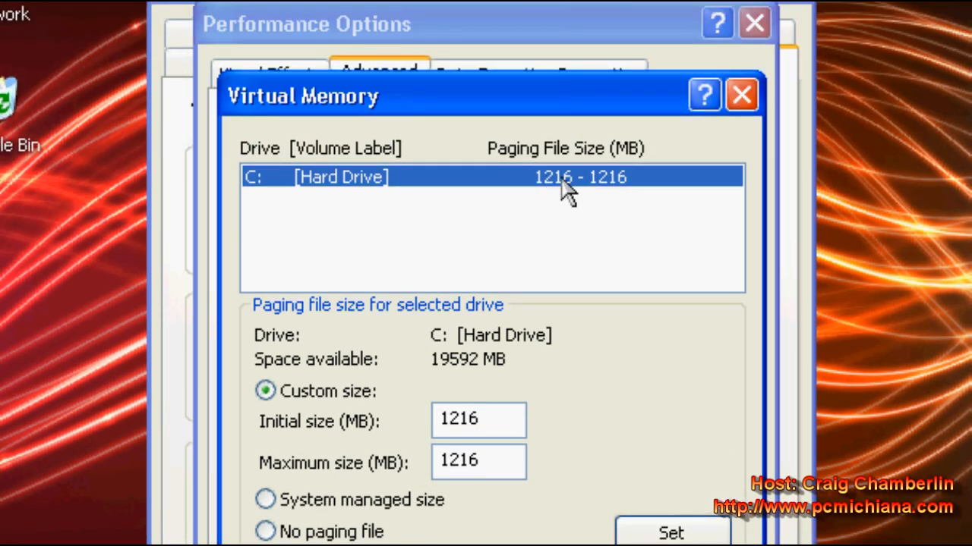
pyautogui.moveTo(634, 203)
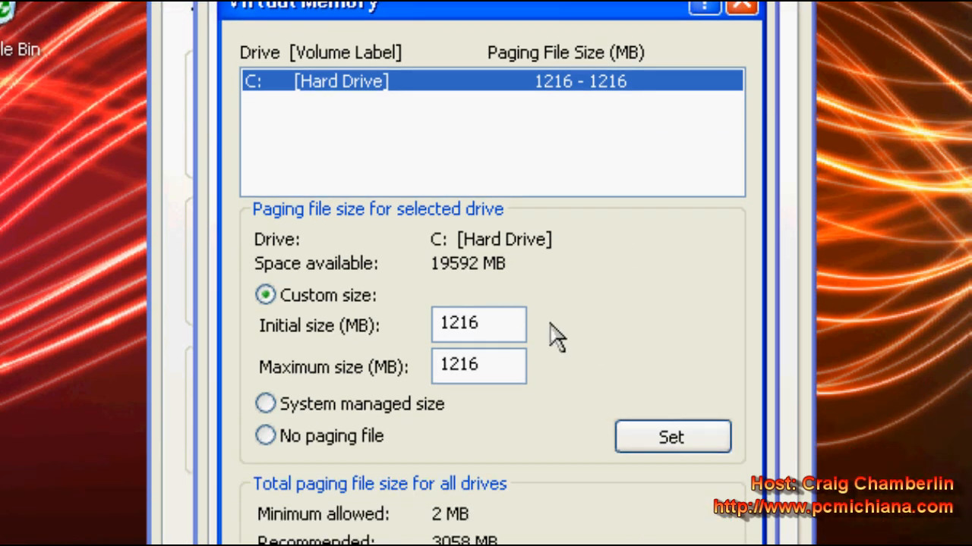
# Confirm C: paging file initial and maximum sizes are both 1216 MB, then close Performance Options
pyautogui.click(478, 324)
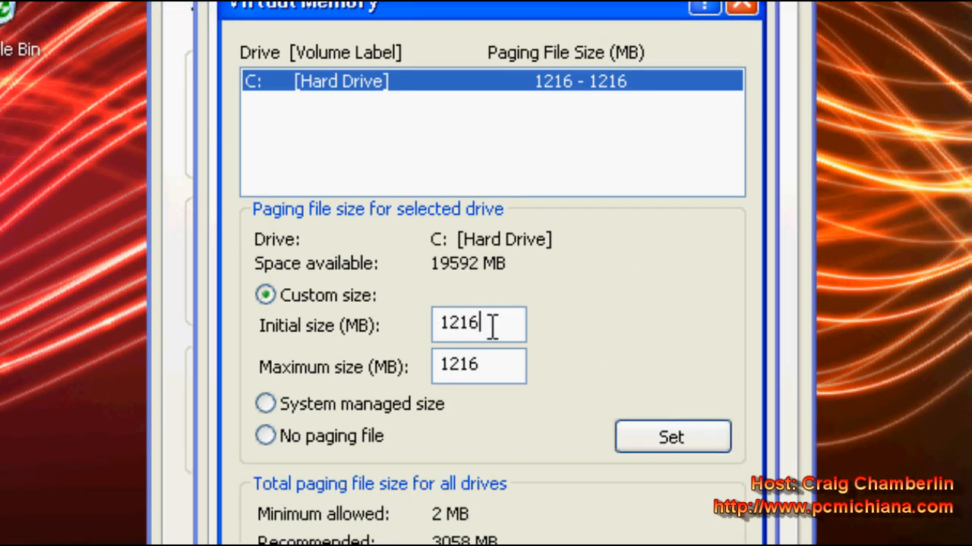
pyautogui.click(478, 365)
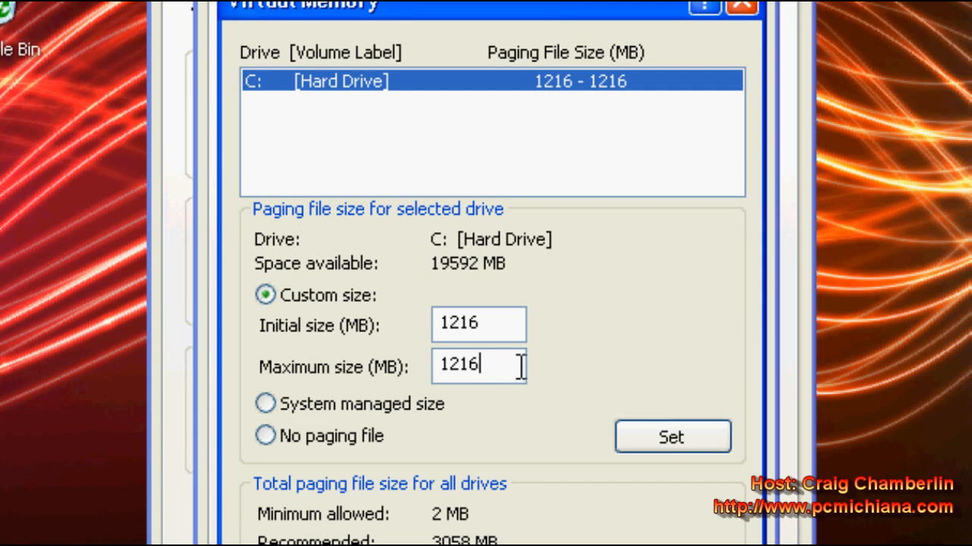
pyautogui.moveTo(504, 363)
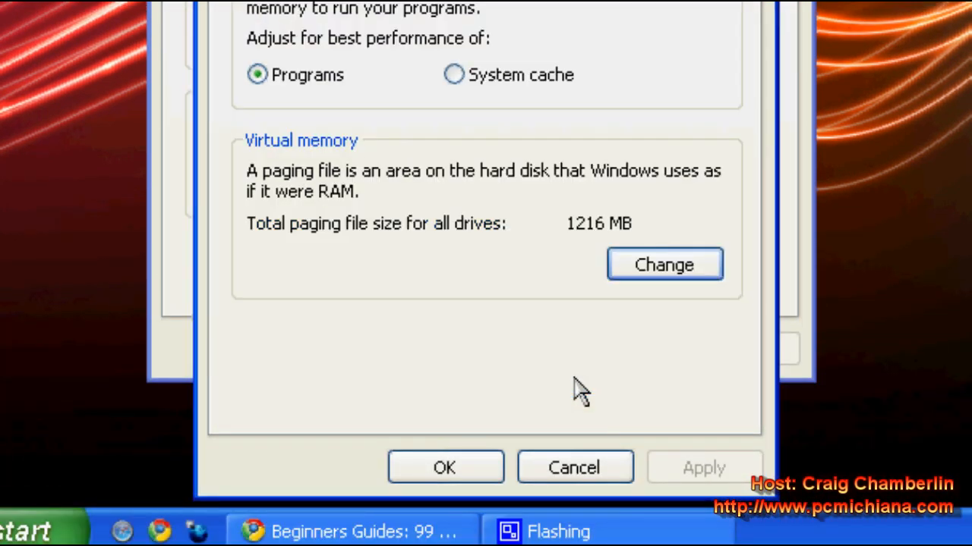
pyautogui.click(445, 467)
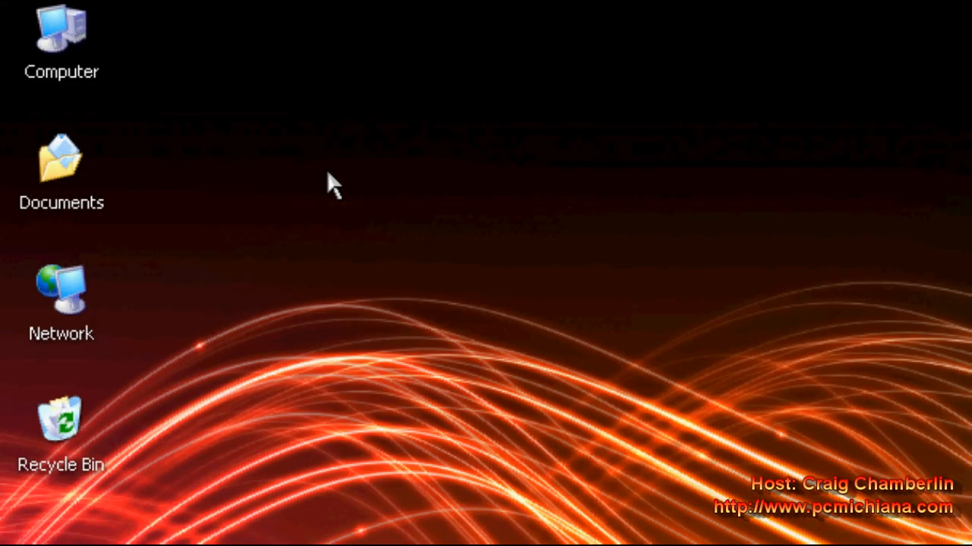
pyautogui.moveTo(351, 213)
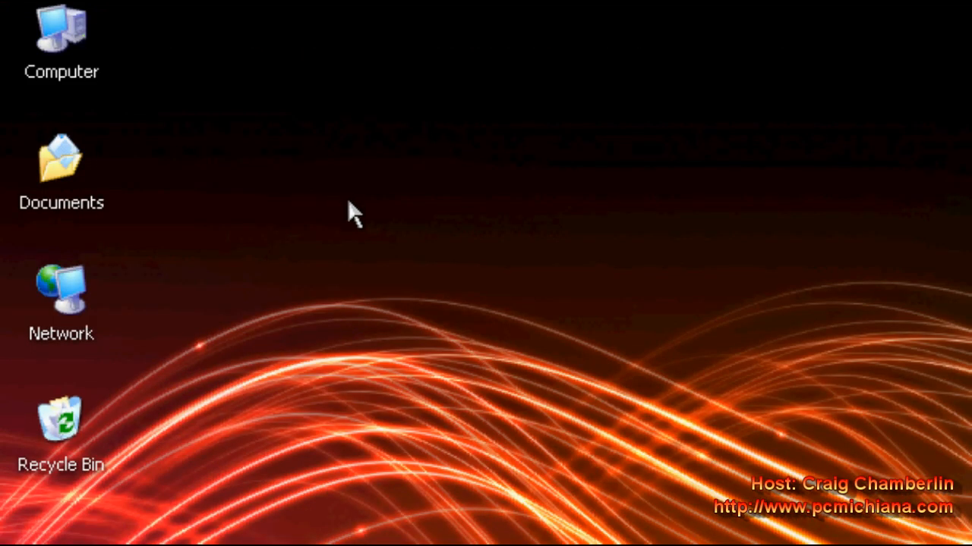
pyautogui.moveTo(356, 303)
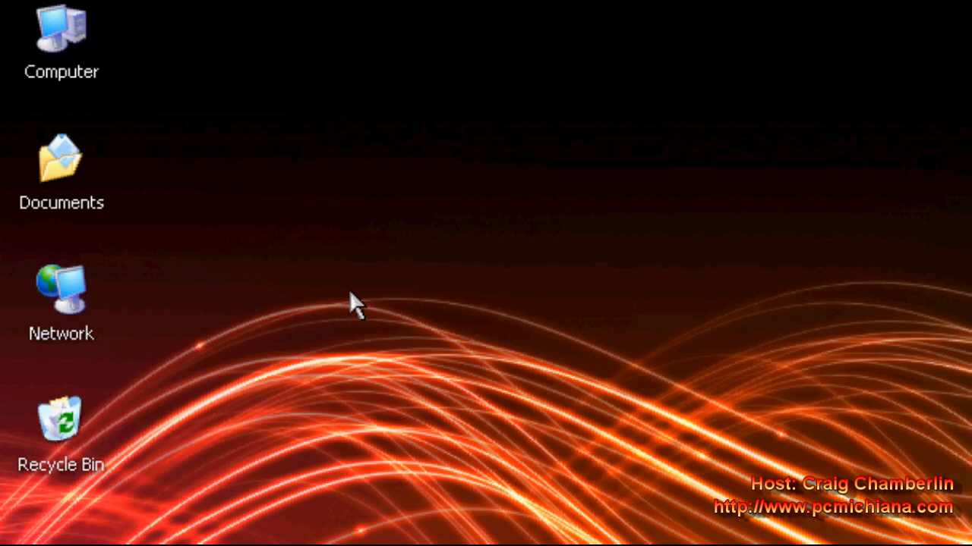
pyautogui.moveTo(330, 258)
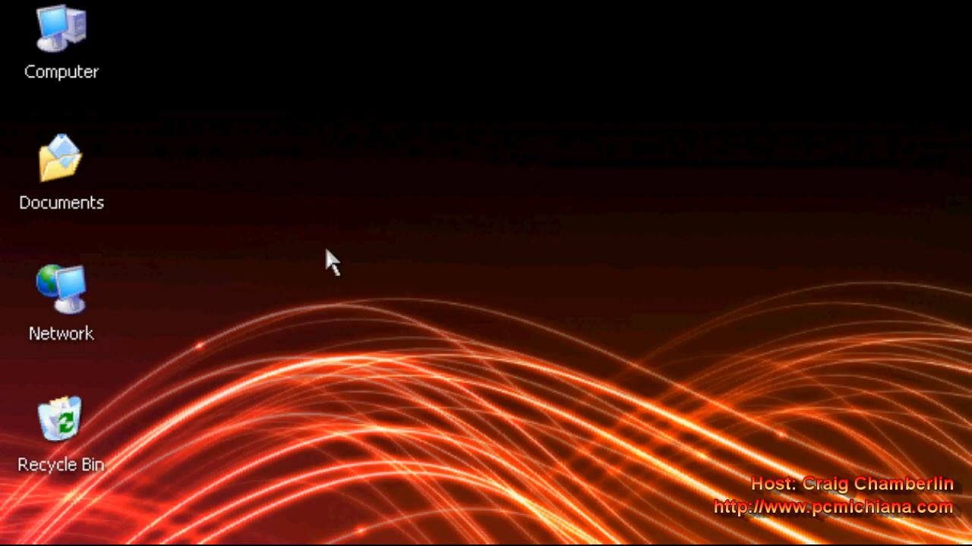